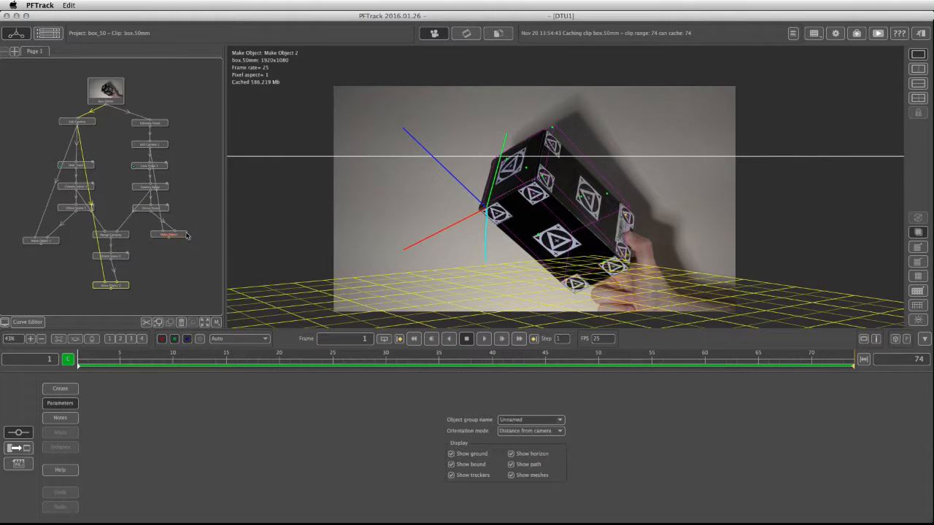
Add an Export node after the Wake Object node and open its format list.
{"action": "left_click", "coordinate": [167, 234]}
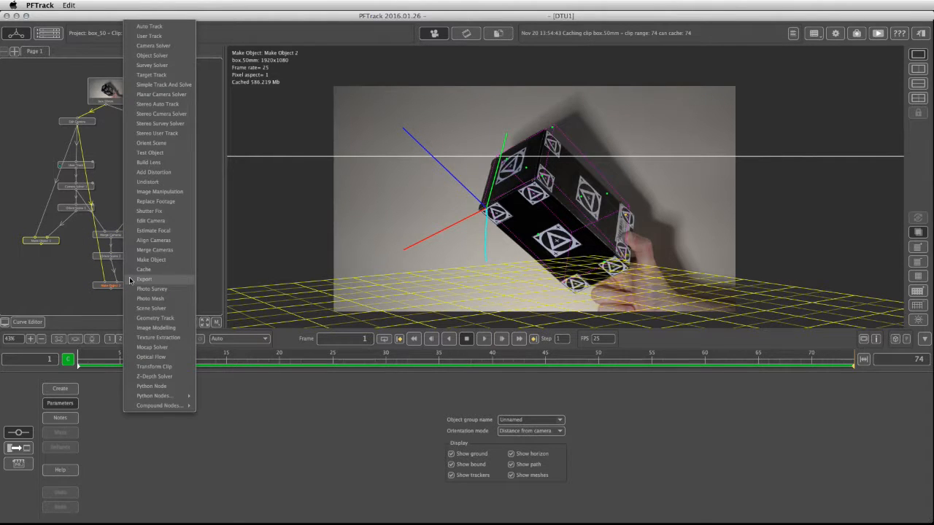
{"action": "left_click", "coordinate": [143, 279]}
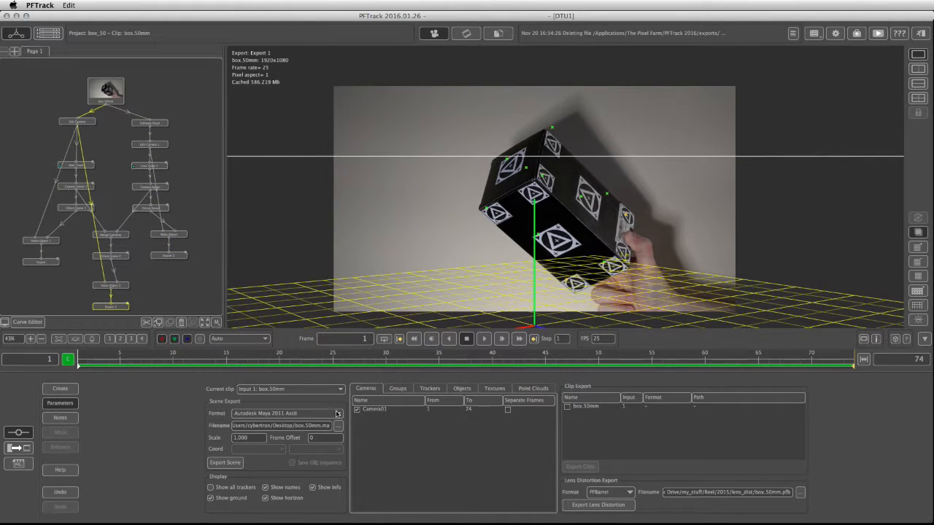
{"action": "left_click", "coordinate": [284, 413]}
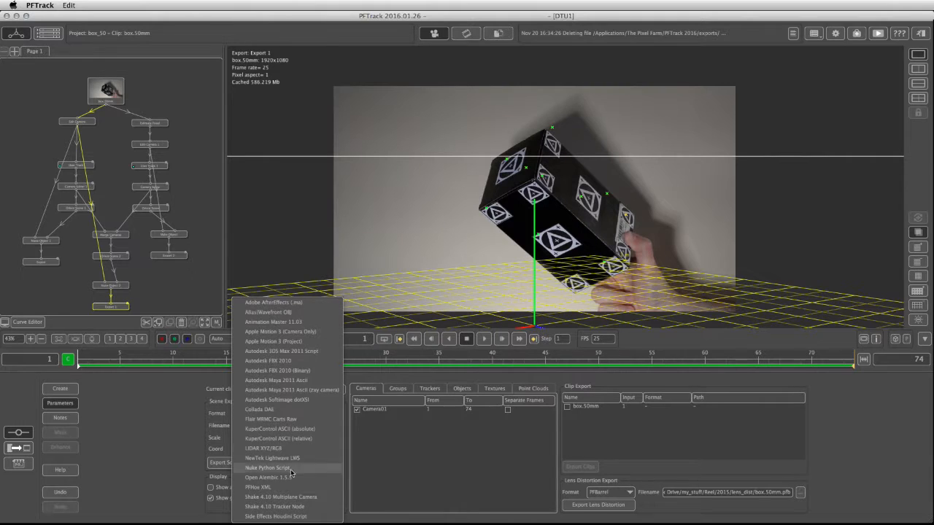
{"action": "mouse_move", "coordinate": [274, 506]}
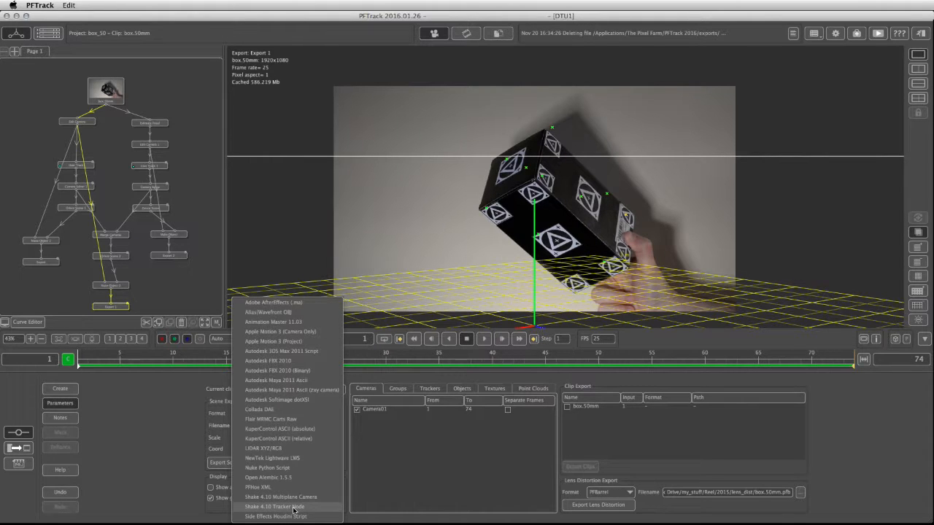
{"action": "mouse_move", "coordinate": [292, 400]}
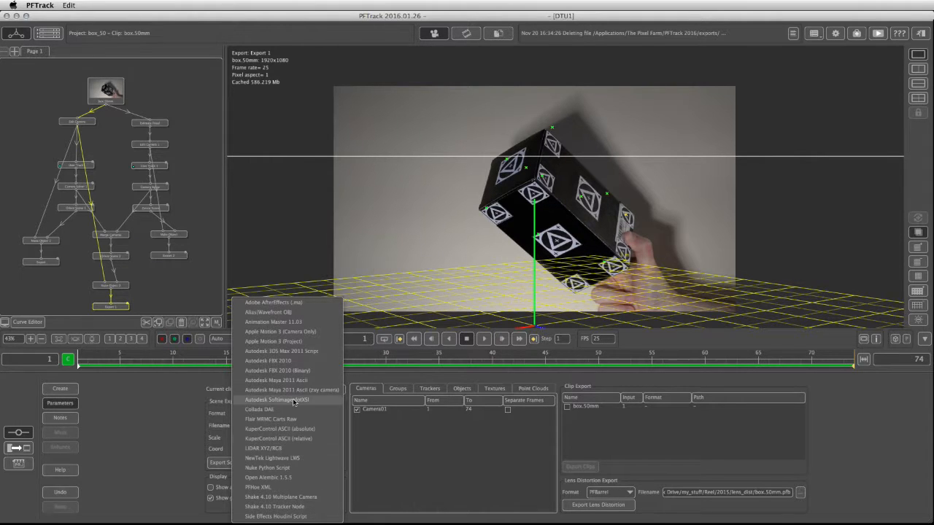
{"action": "mouse_move", "coordinate": [292, 379]}
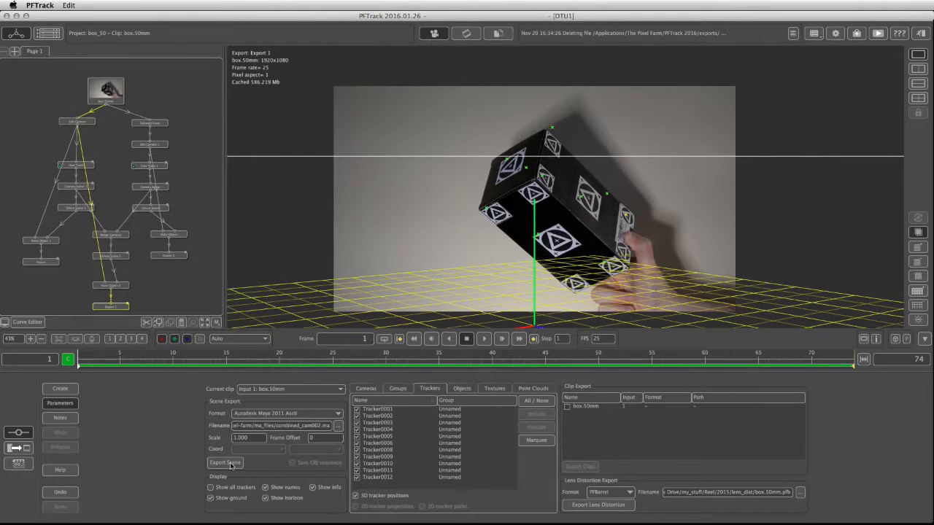
Export the tracked scene as Autodesk Maya 2011 Ascii and confirm the export succeeded.
{"action": "left_click", "coordinate": [225, 463]}
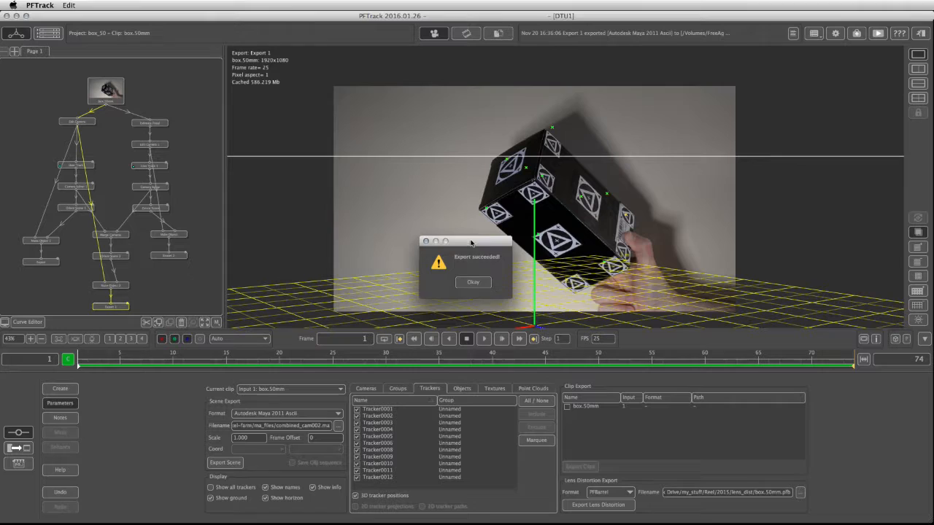
{"action": "left_click", "coordinate": [473, 283]}
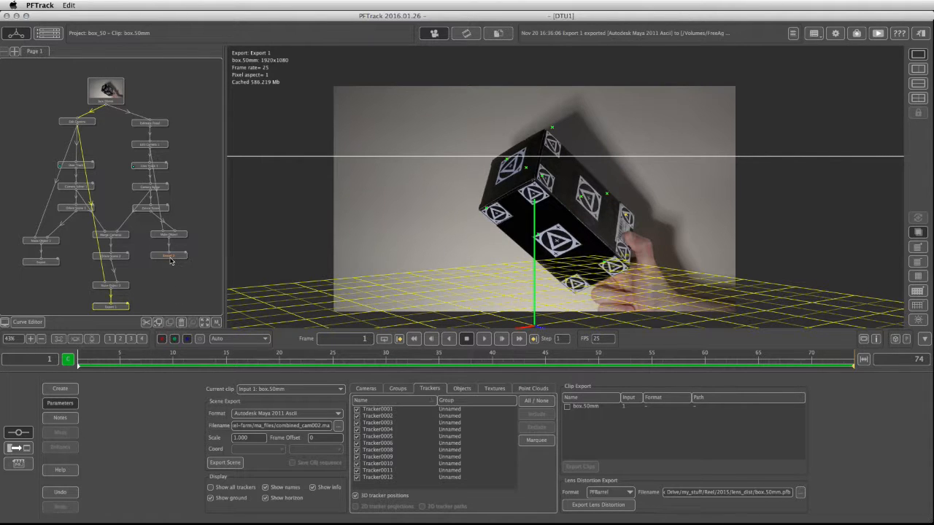
{"action": "left_click", "coordinate": [365, 388]}
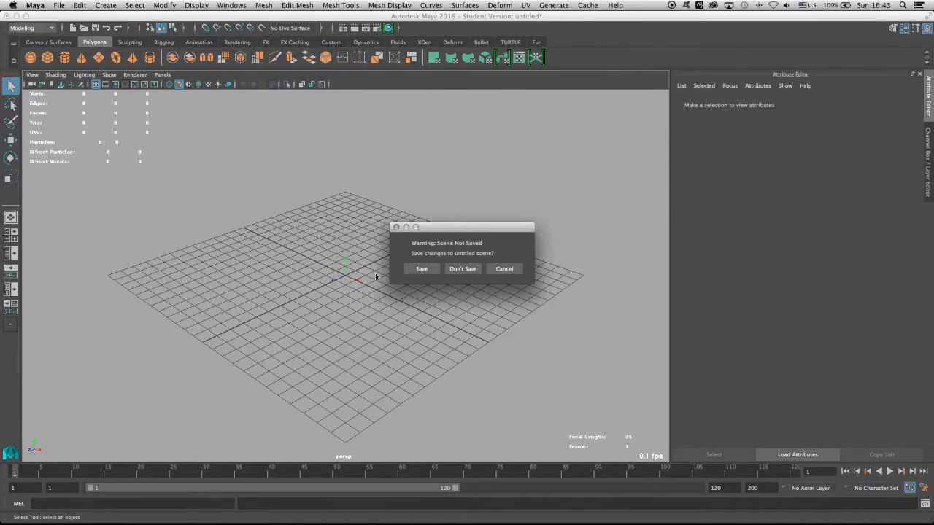
Open the exported .ma tracking scene, choosing Don't Save for the untitled scene.
{"action": "left_click", "coordinate": [463, 269]}
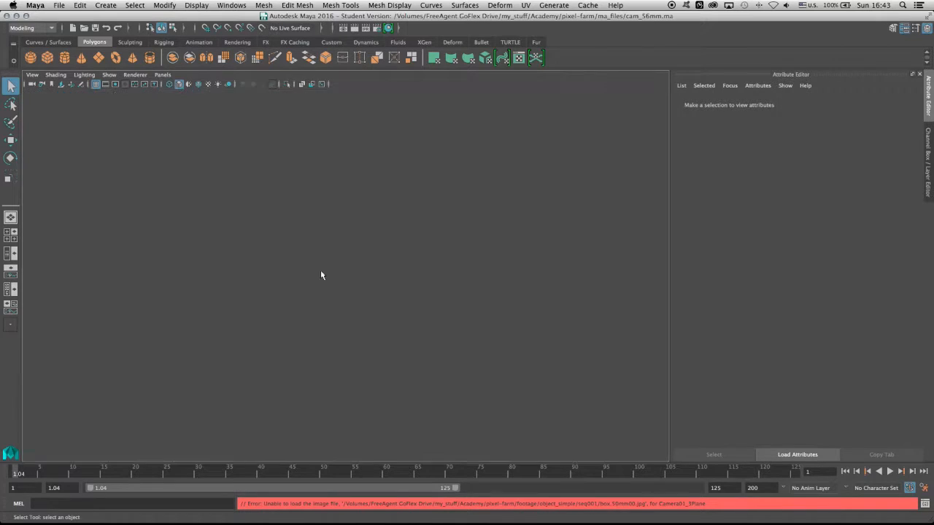
{"action": "left_click", "coordinate": [154, 83]}
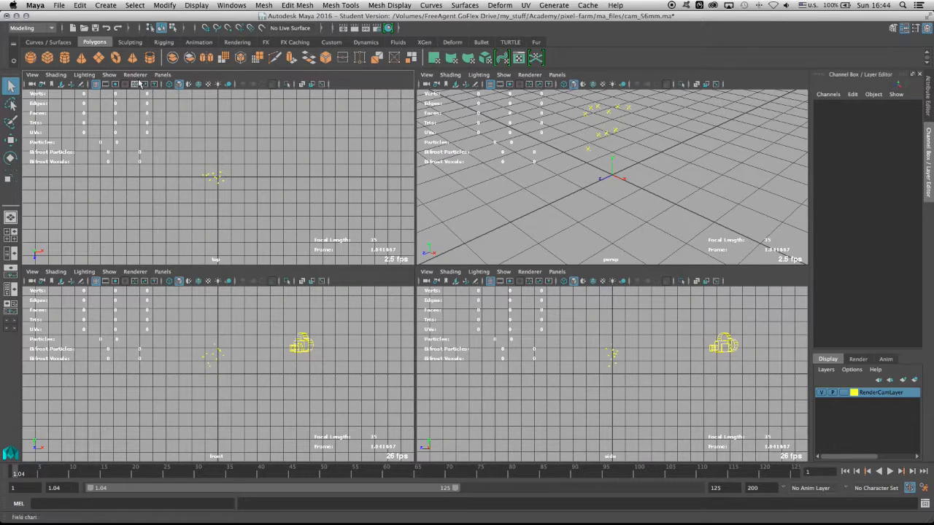
Set the upper-left panel to look through the tracked camera Camera01_1.
{"action": "left_click", "coordinate": [161, 76]}
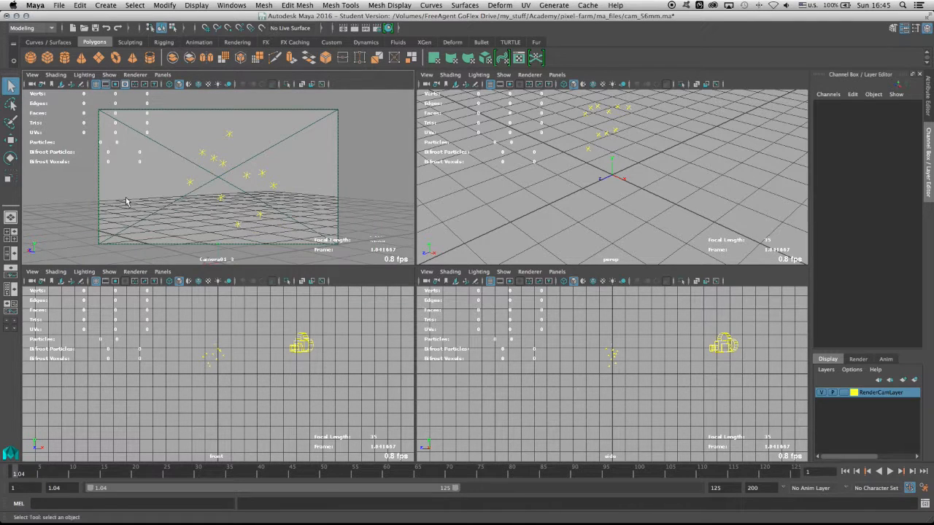
{"action": "left_click", "coordinate": [134, 74]}
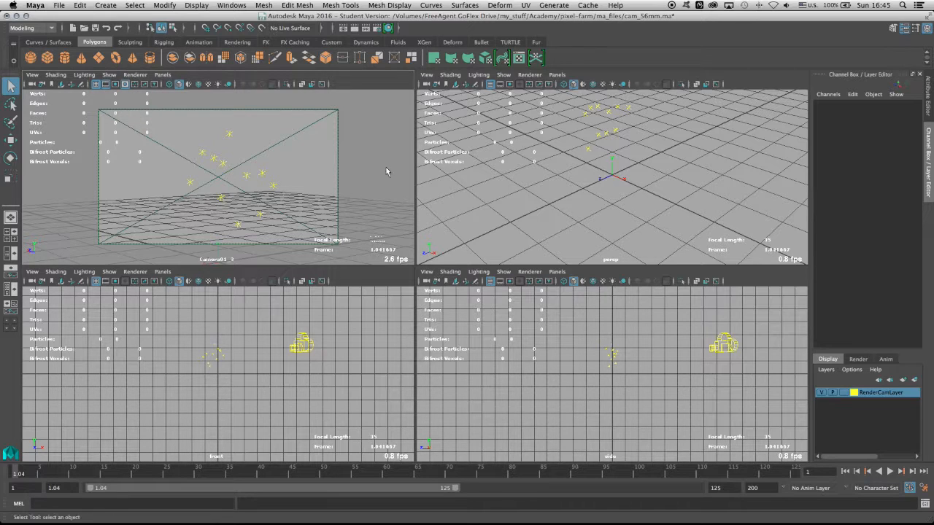
{"action": "mouse_move", "coordinate": [187, 120]}
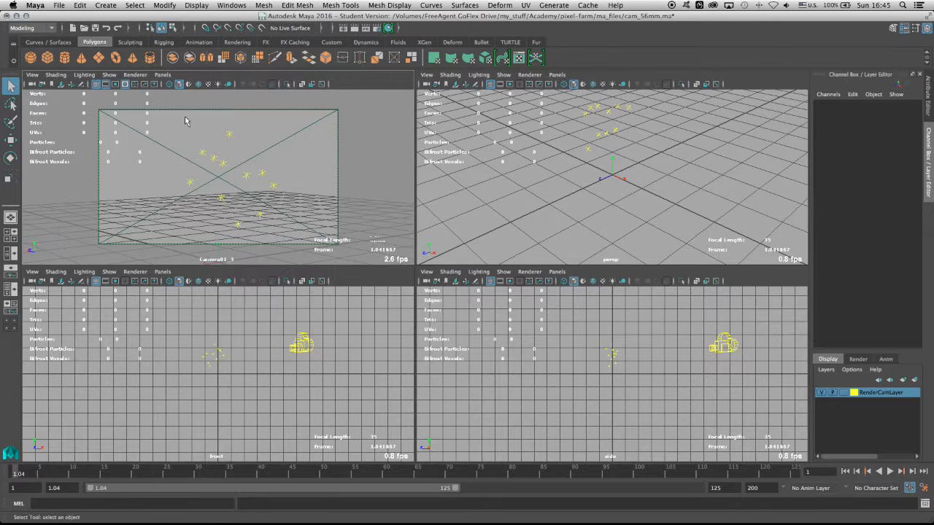
{"action": "left_click", "coordinate": [134, 75]}
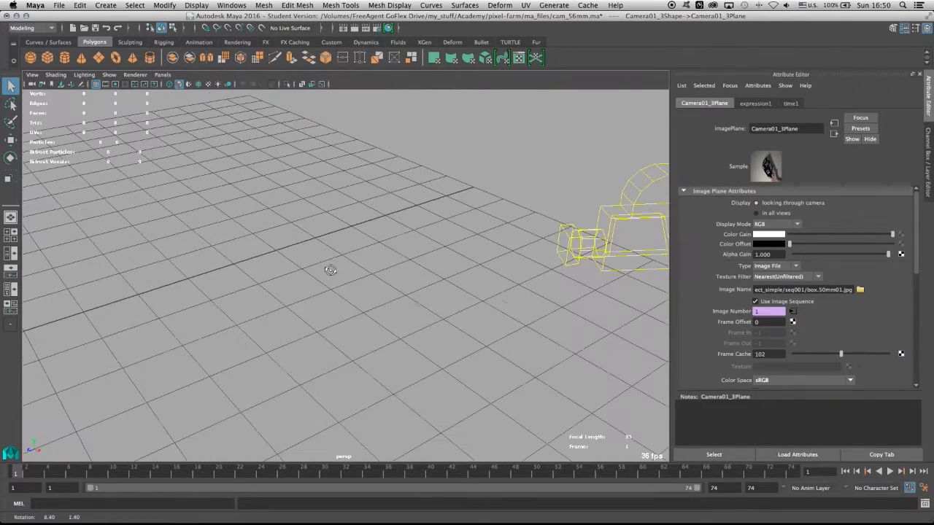
Load the box footage onto the camera's image plane as an image sequence.
{"action": "left_click", "coordinate": [890, 470]}
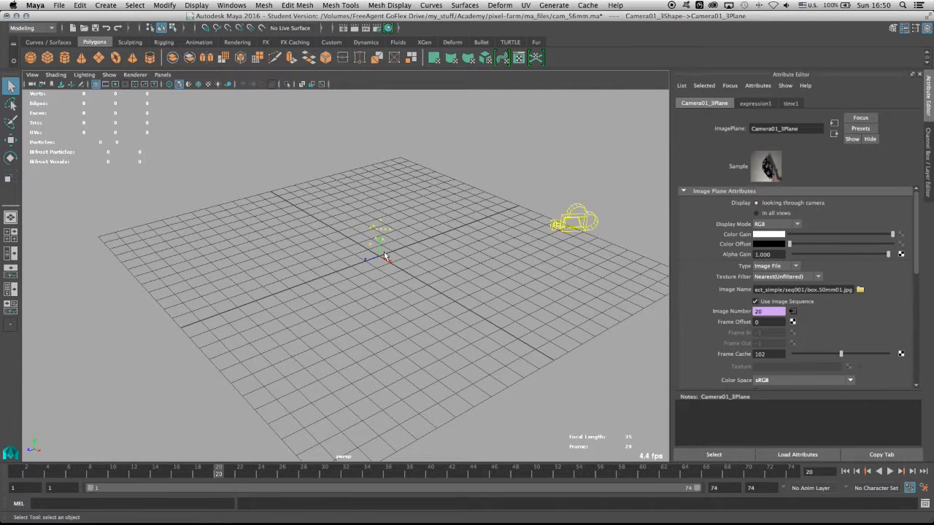
{"action": "mouse_move", "coordinate": [575, 213]}
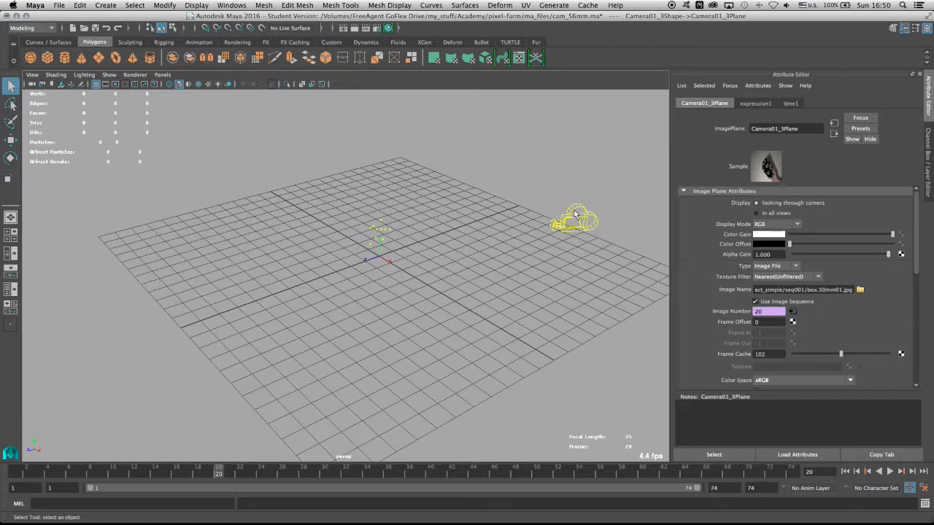
{"action": "mouse_move", "coordinate": [386, 247]}
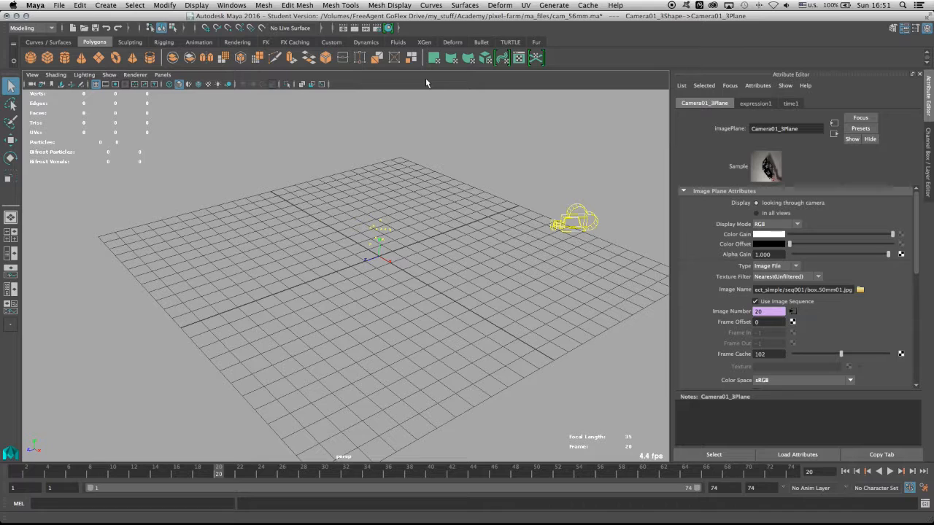
{"action": "mouse_move", "coordinate": [388, 114]}
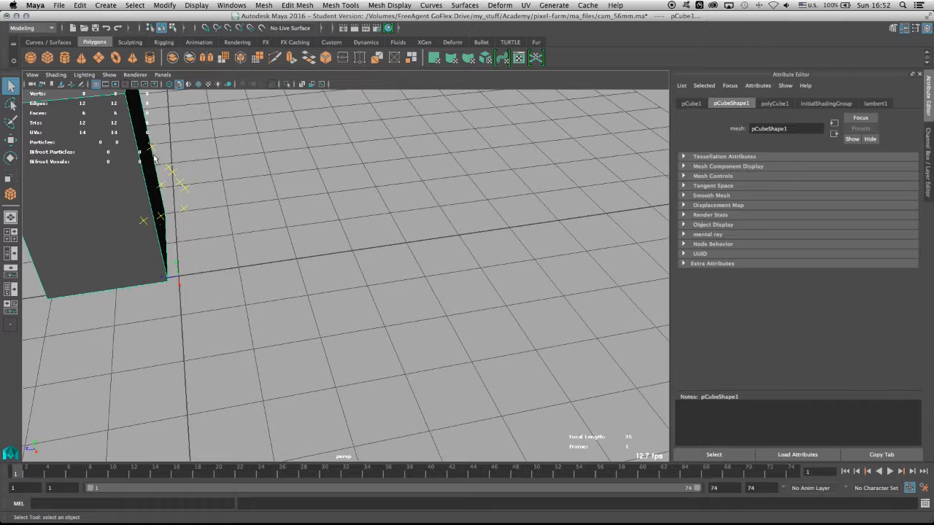
{"action": "mouse_move", "coordinate": [168, 150]}
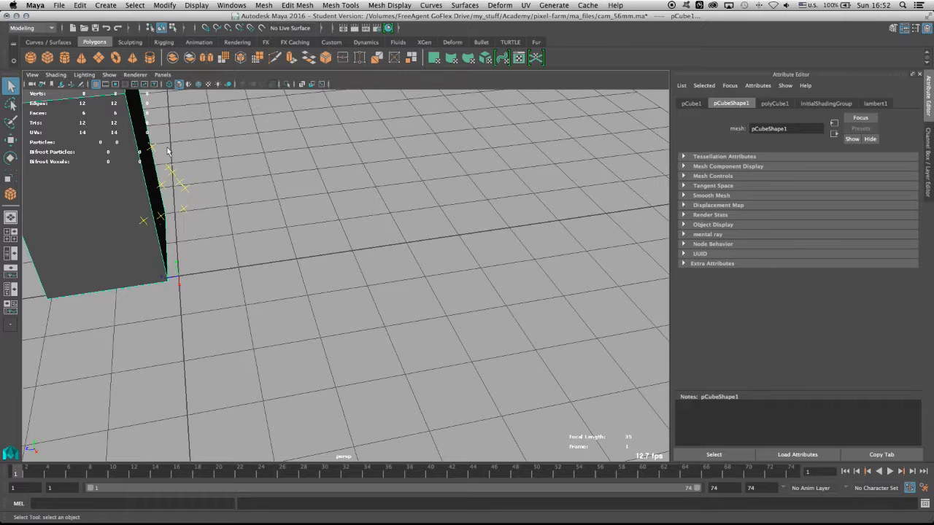
{"action": "mouse_move", "coordinate": [134, 251]}
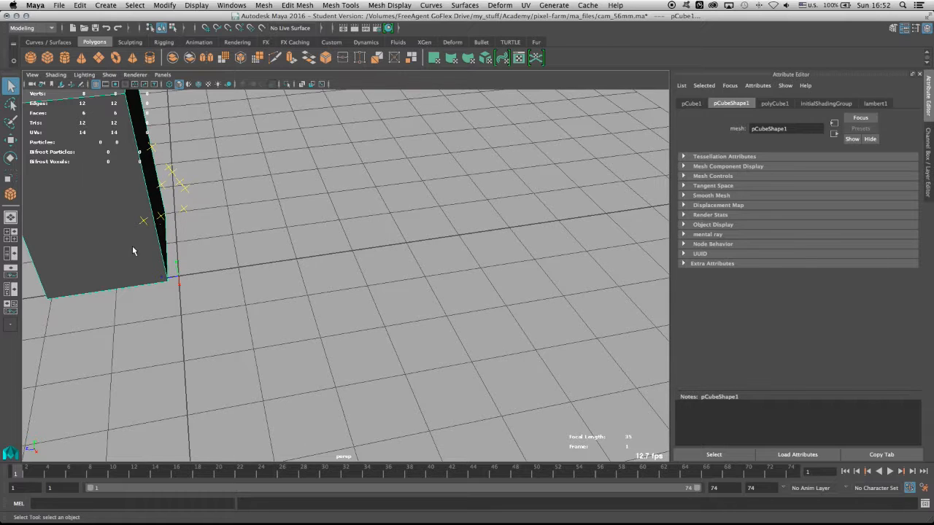
{"action": "mouse_move", "coordinate": [148, 248]}
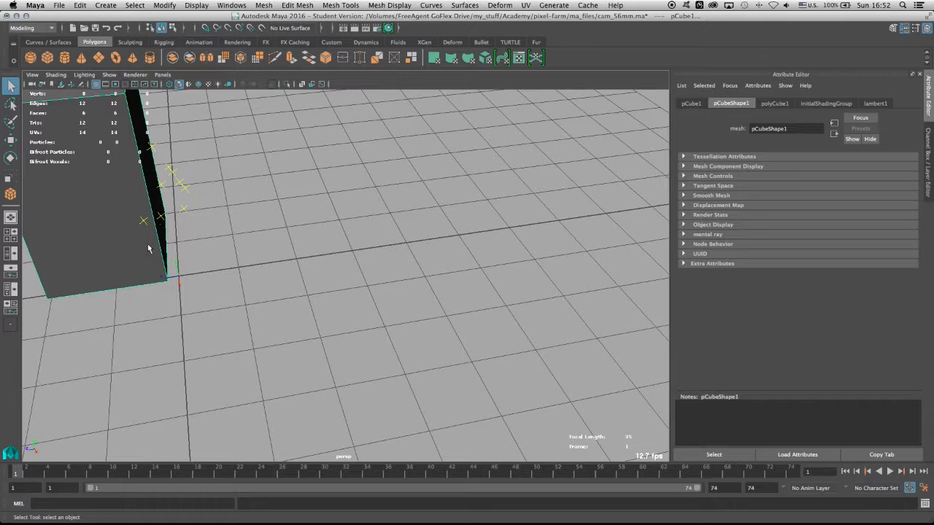
{"action": "mouse_move", "coordinate": [91, 228]}
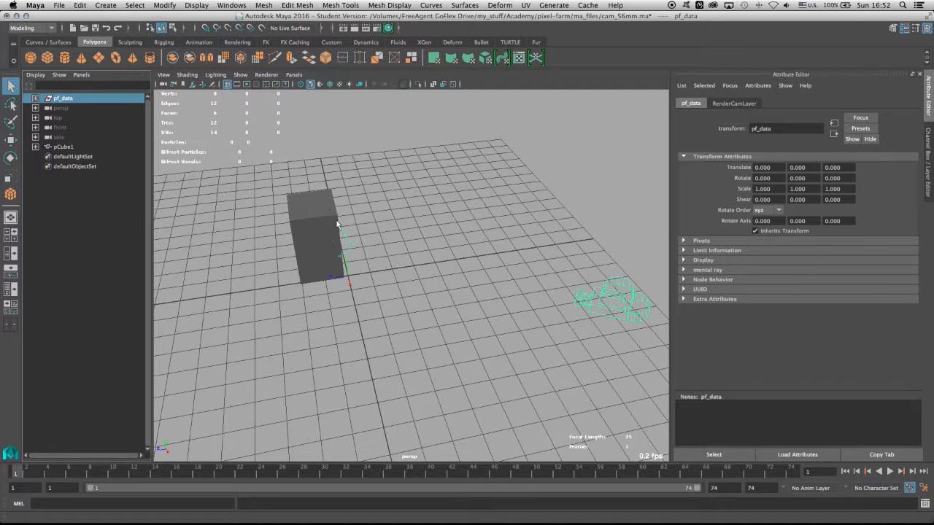
{"action": "mouse_move", "coordinate": [403, 256]}
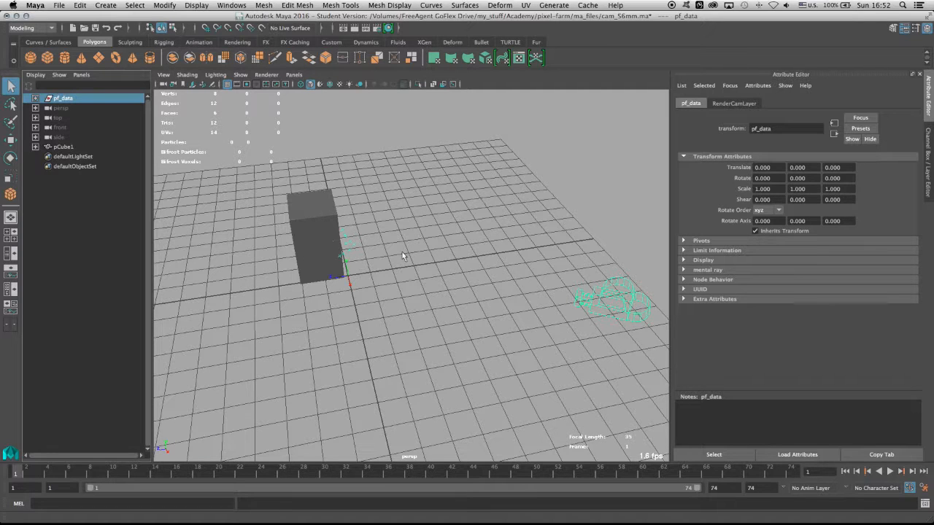
In the four-view layout, rotate pCube1 to match the filmed box's angle.
{"action": "left_click", "coordinate": [12, 140]}
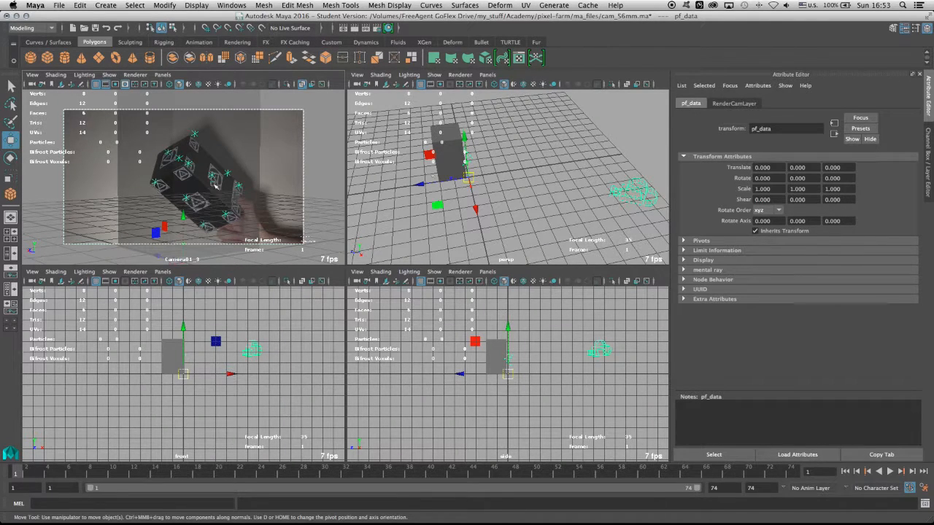
{"action": "key", "text": "e"}
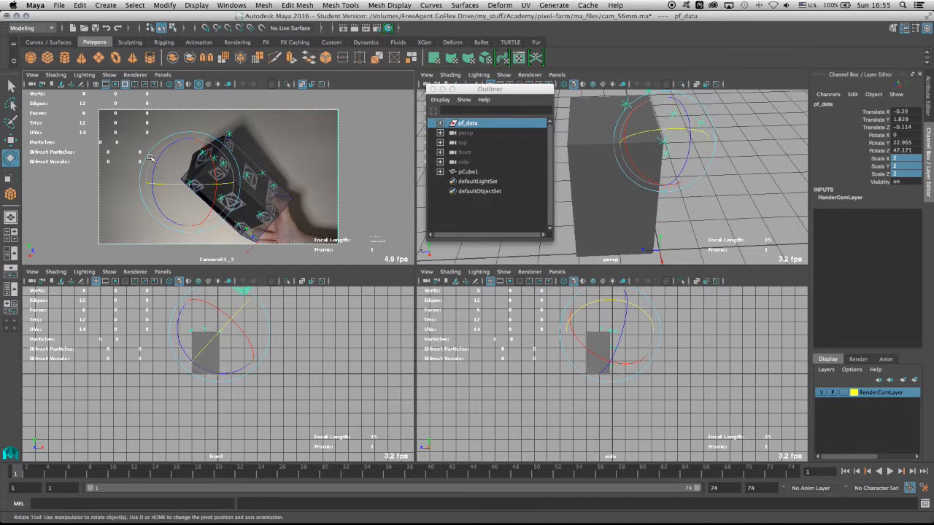
{"action": "left_click_drag", "start_coordinate": [656, 146], "coordinate": [642, 124]}
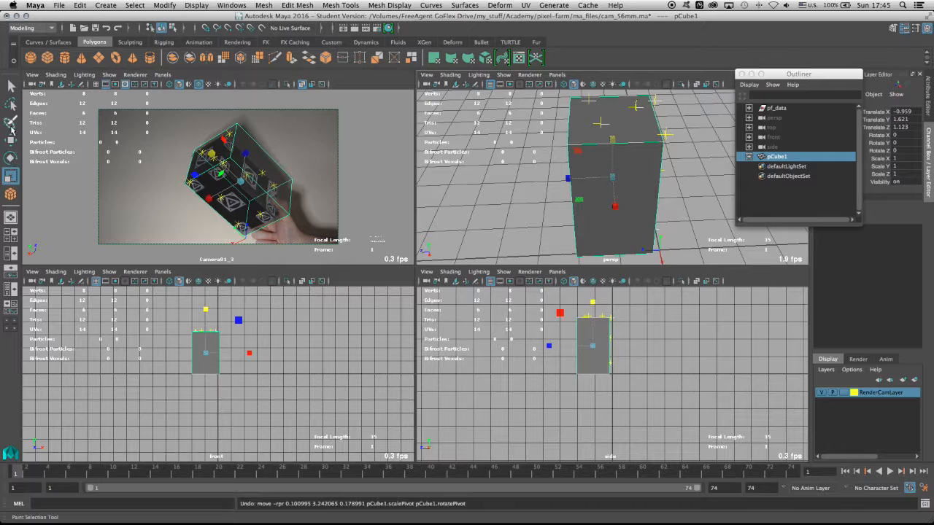
{"action": "left_click", "coordinate": [776, 108]}
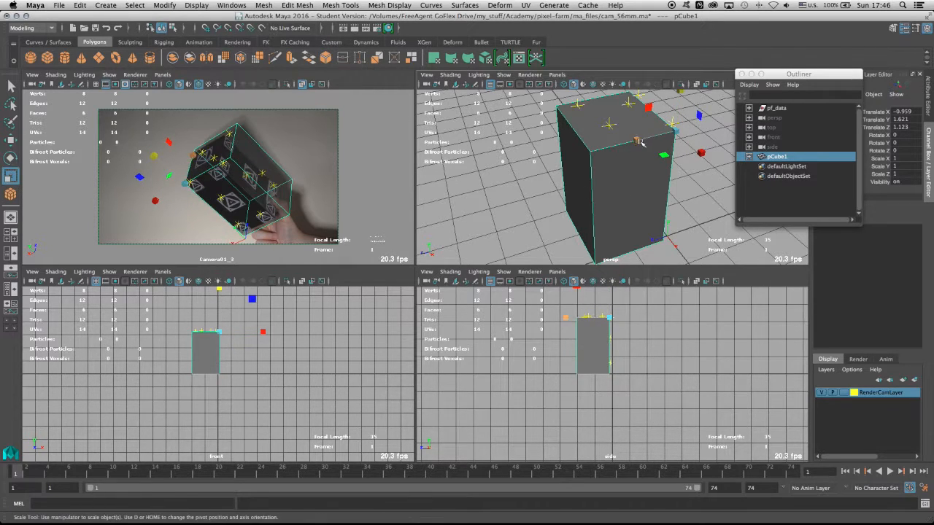
Scale pCube1 so its edges fit the filmed box's corners in the camera view.
{"action": "left_click_drag", "start_coordinate": [642, 143], "coordinate": [642, 146]}
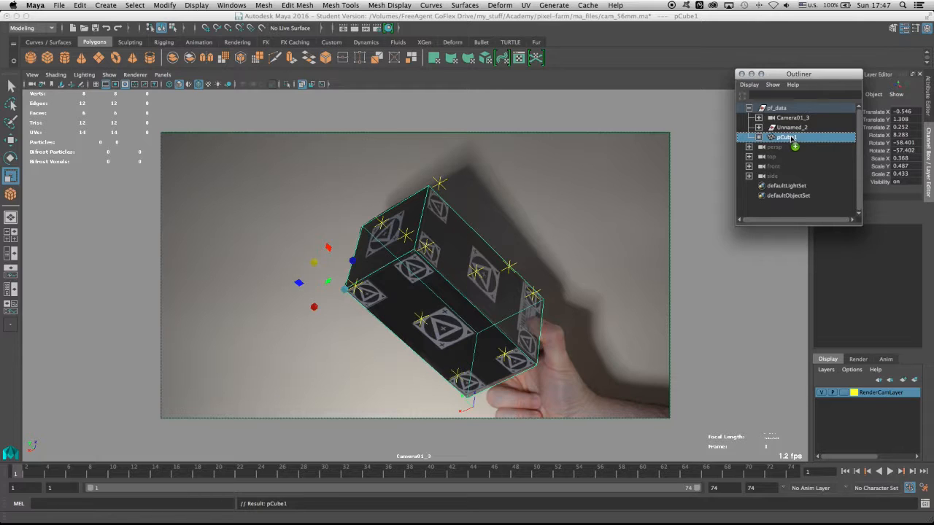
Parent pCube1 into the pf_data tracked group and play the footage to check it follows.
{"action": "left_click", "coordinate": [792, 127]}
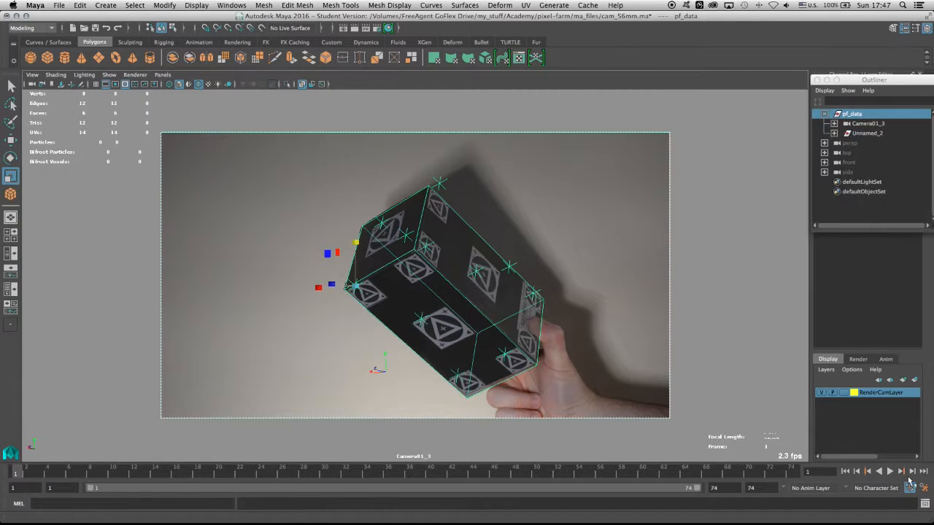
{"action": "left_click", "coordinate": [890, 470]}
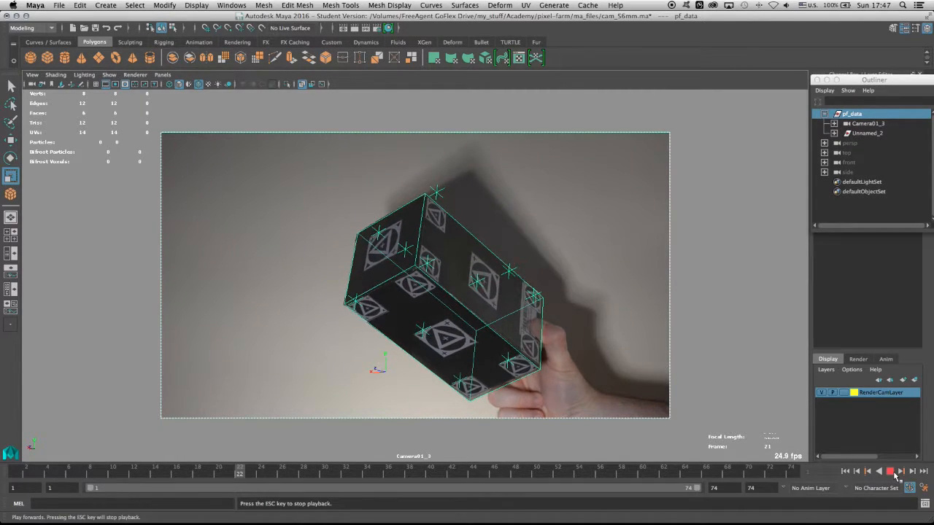